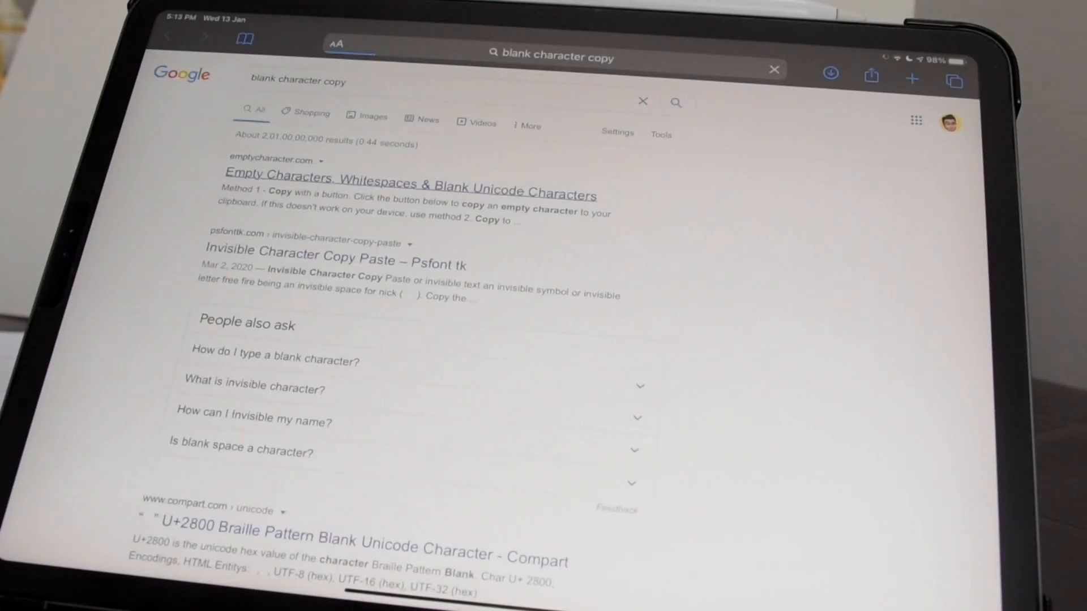
Open the emptycharacter.com result and scroll down to 'Method 1 - Copy with a button'.
{"action": "left_click", "coordinate": [409, 178]}
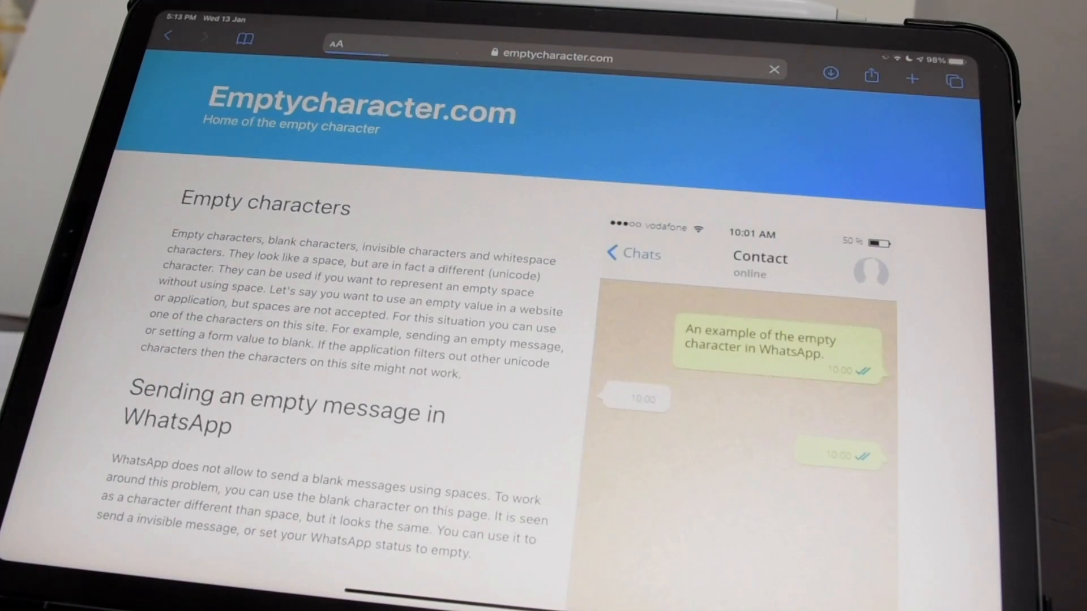
{"action": "scroll", "scroll_direction": "down", "scroll_amount": 3}
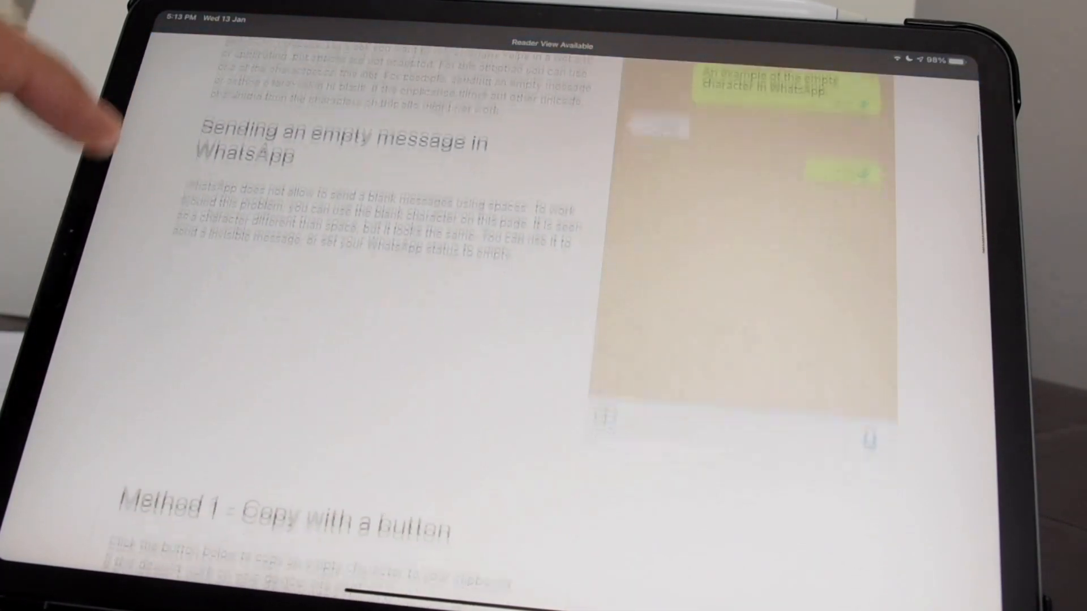
{"action": "scroll", "scroll_direction": "down", "scroll_amount": 3}
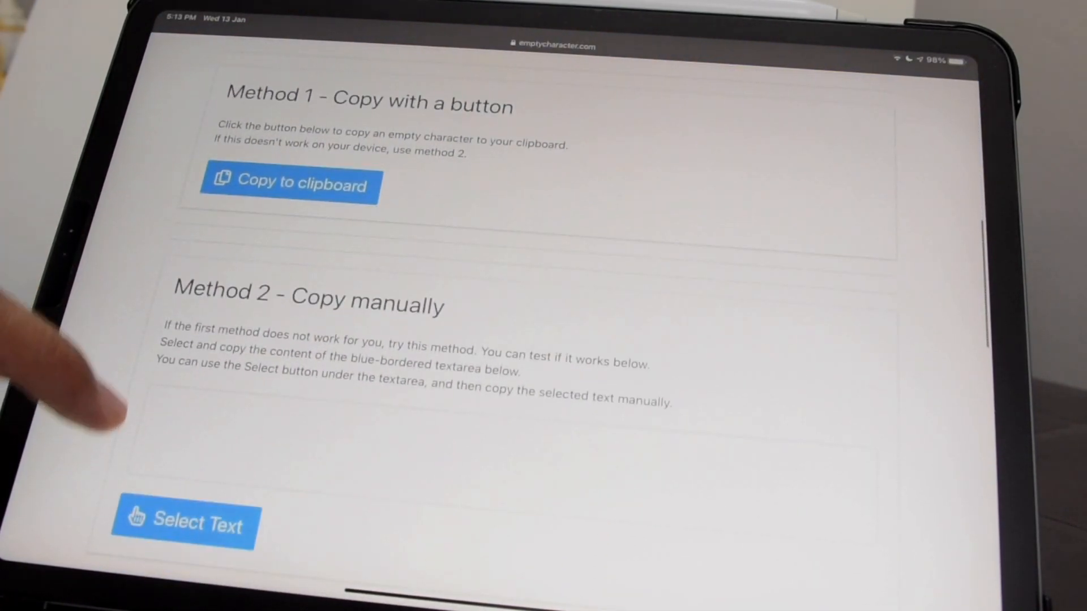
{"action": "scroll", "scroll_direction": "down", "scroll_amount": 3}
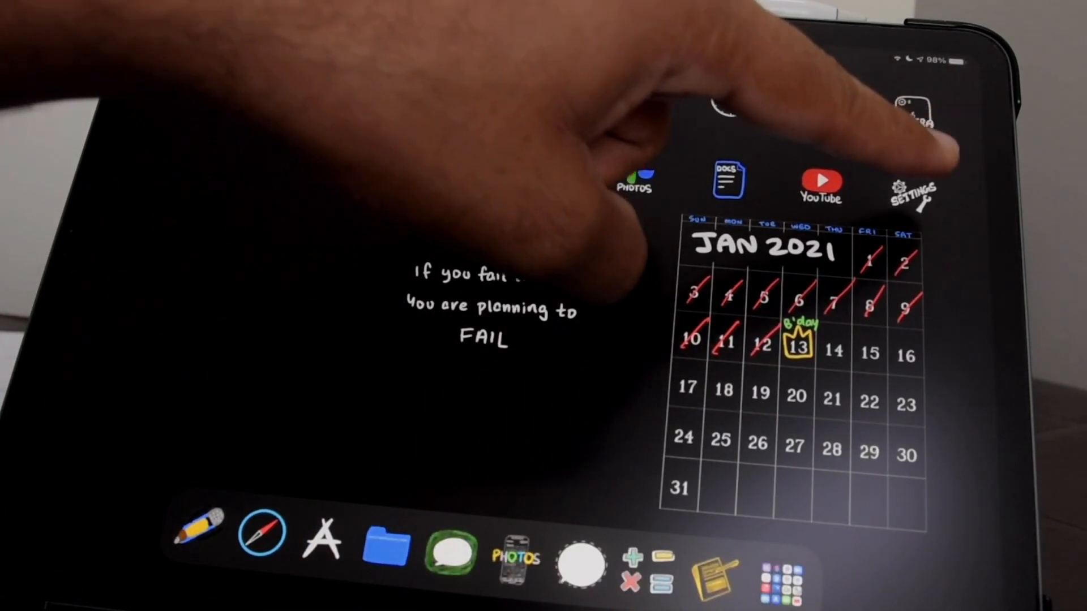
Launch the Shortcuts app from the Home Screen.
{"action": "left_click", "coordinate": [911, 187]}
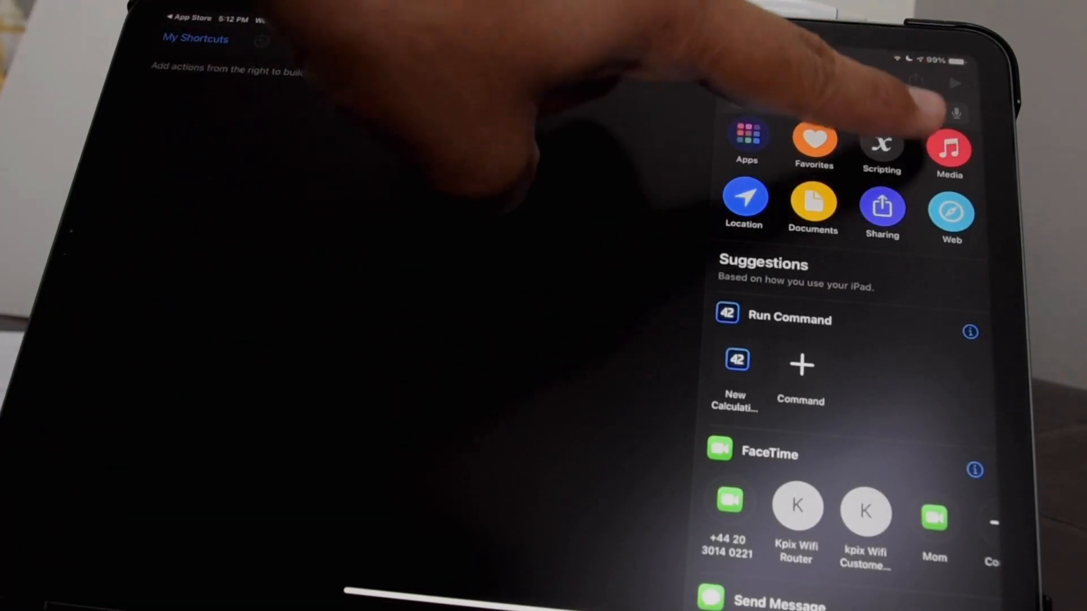
Add an Open App action from Scripting and set it to Settings.
{"action": "left_click", "coordinate": [881, 145]}
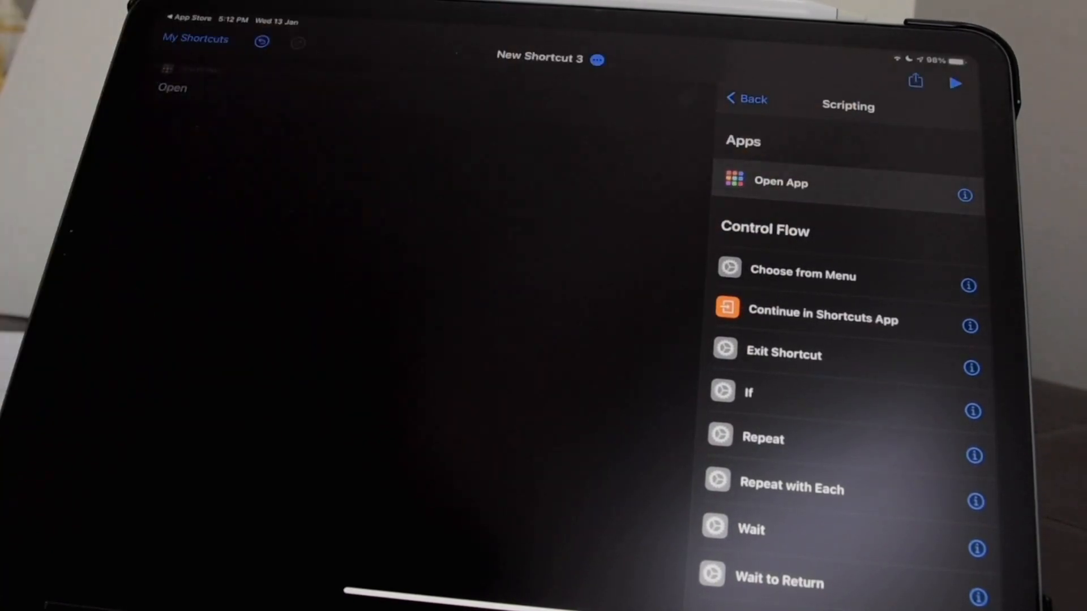
{"action": "left_click", "coordinate": [214, 88]}
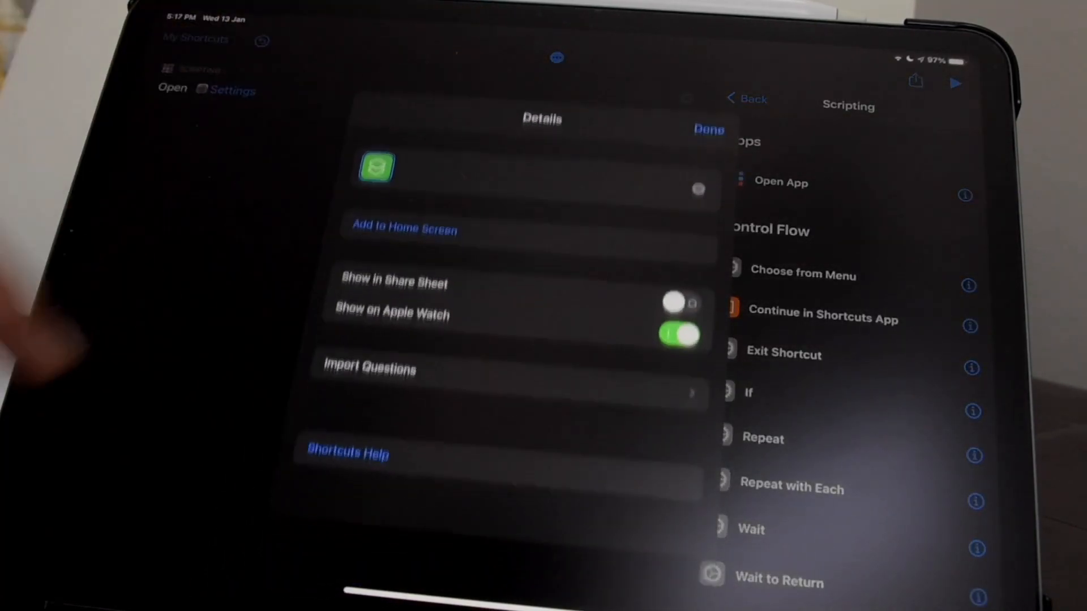
Add the Settings shortcut to the Home Screen with a blank-character name and custom icon.
{"action": "left_click", "coordinate": [405, 229]}
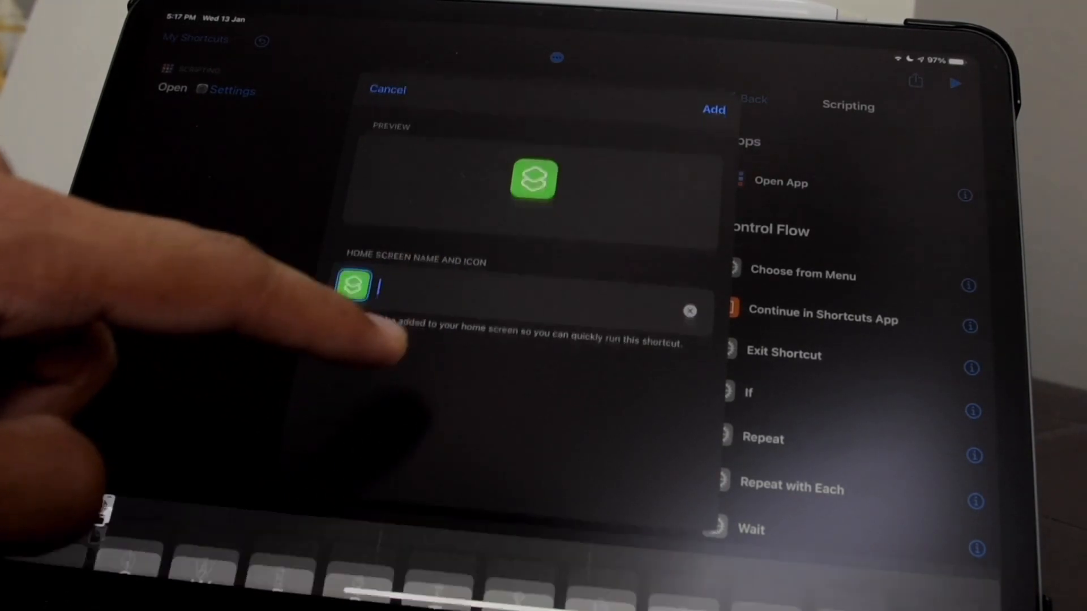
{"action": "type", "text": "Bla"}
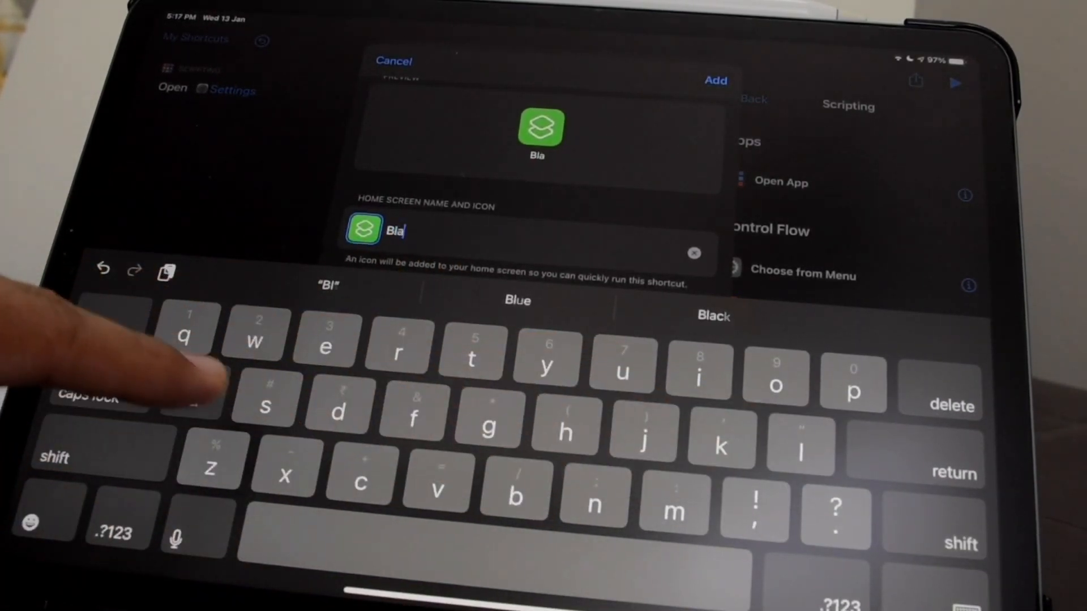
{"action": "type", "text": "nkch"}
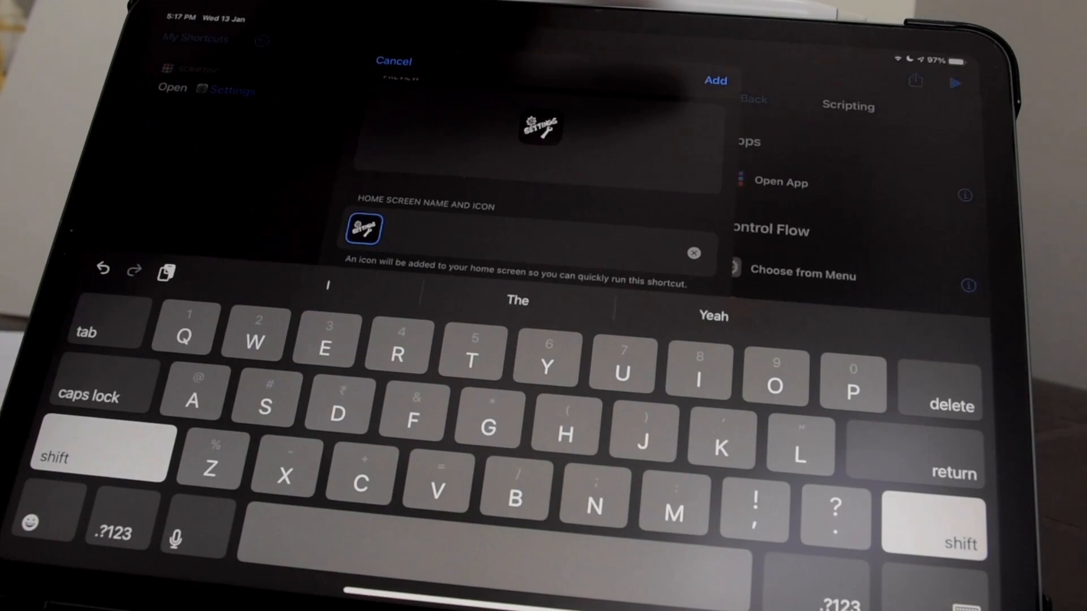
{"action": "left_click", "coordinate": [715, 80]}
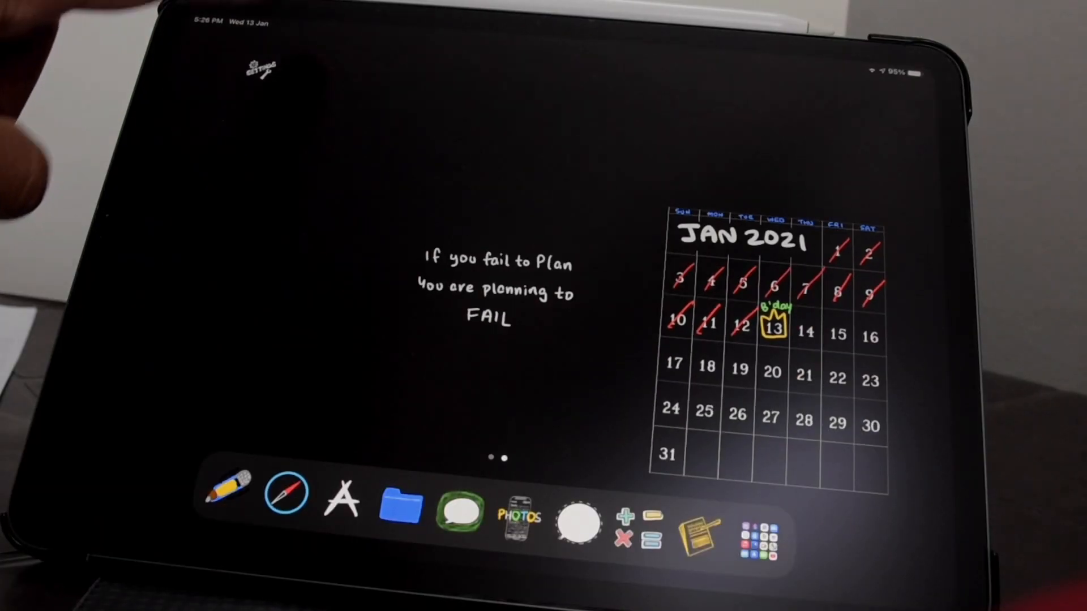
Tap the nameless custom Settings icon to open Settings.
{"action": "left_click", "coordinate": [257, 65]}
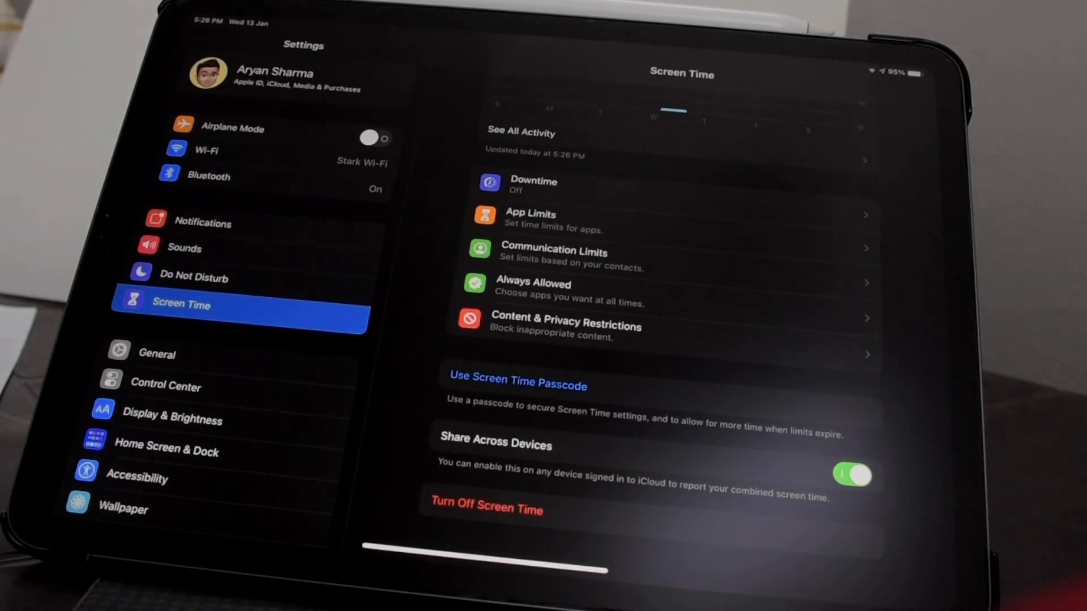
Review the week's Screen Time activity, then go to Shortcuts' Automation tab.
{"action": "scroll", "scroll_direction": "down", "scroll_amount": 3}
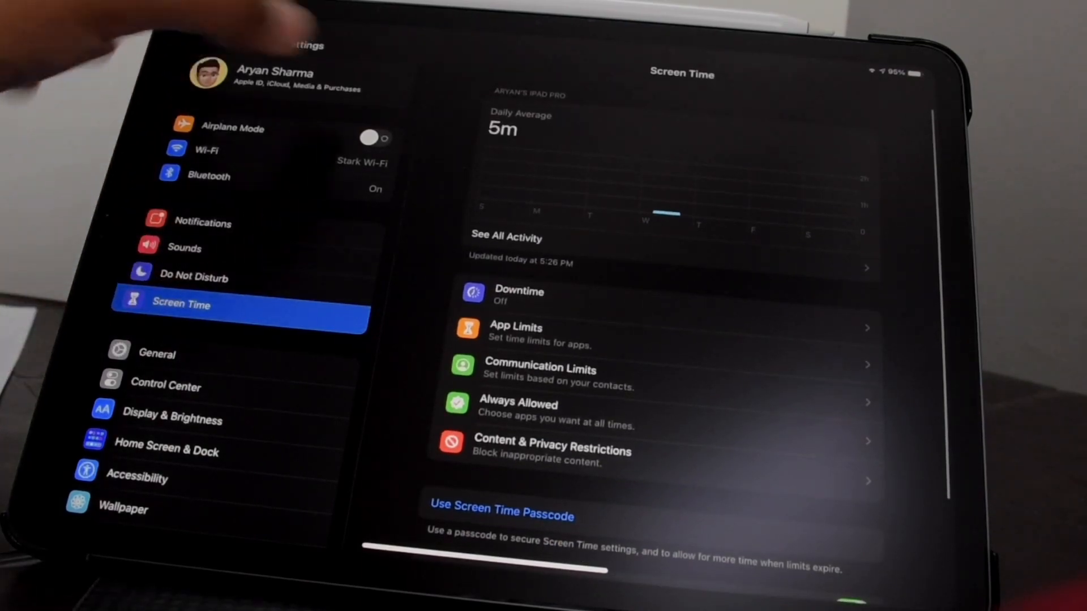
{"action": "left_click", "coordinate": [506, 236]}
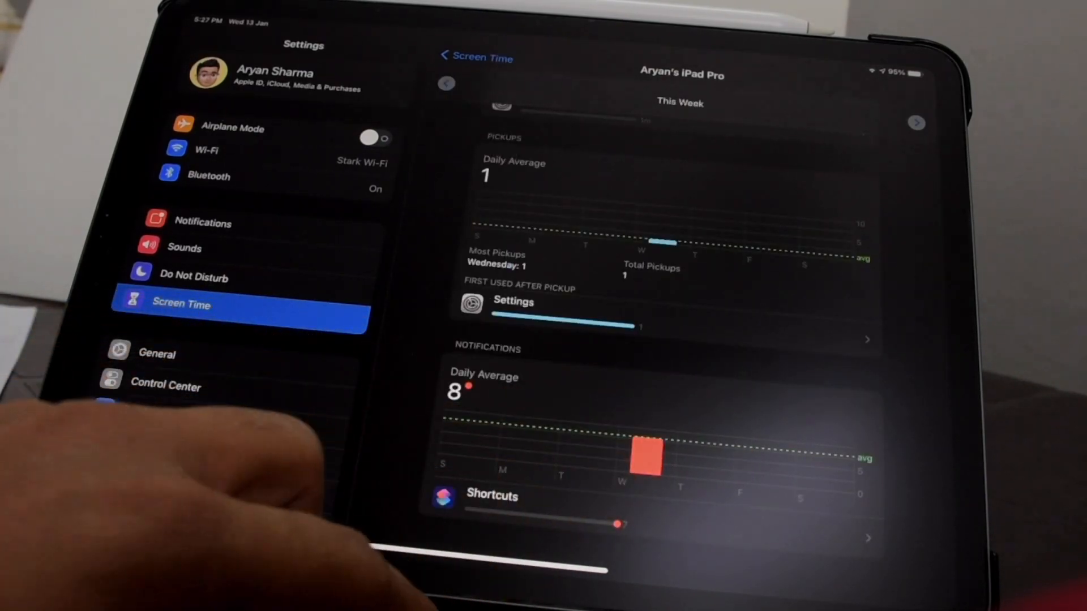
{"action": "left_click", "coordinate": [492, 496]}
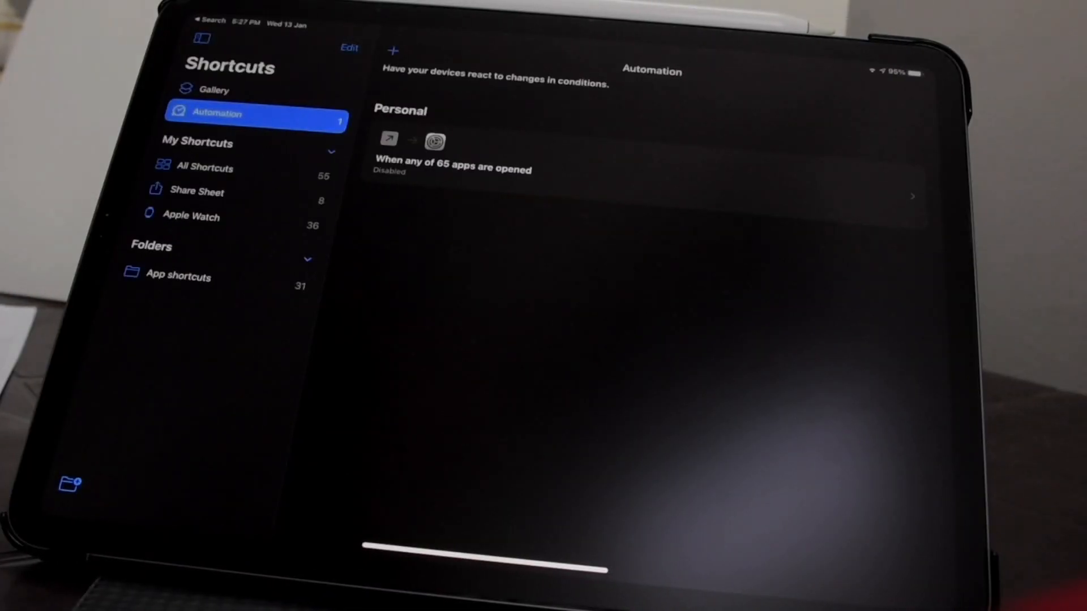
Start a new personal automation triggered by apps opening and search actions for 'Sett'.
{"action": "left_click", "coordinate": [391, 51]}
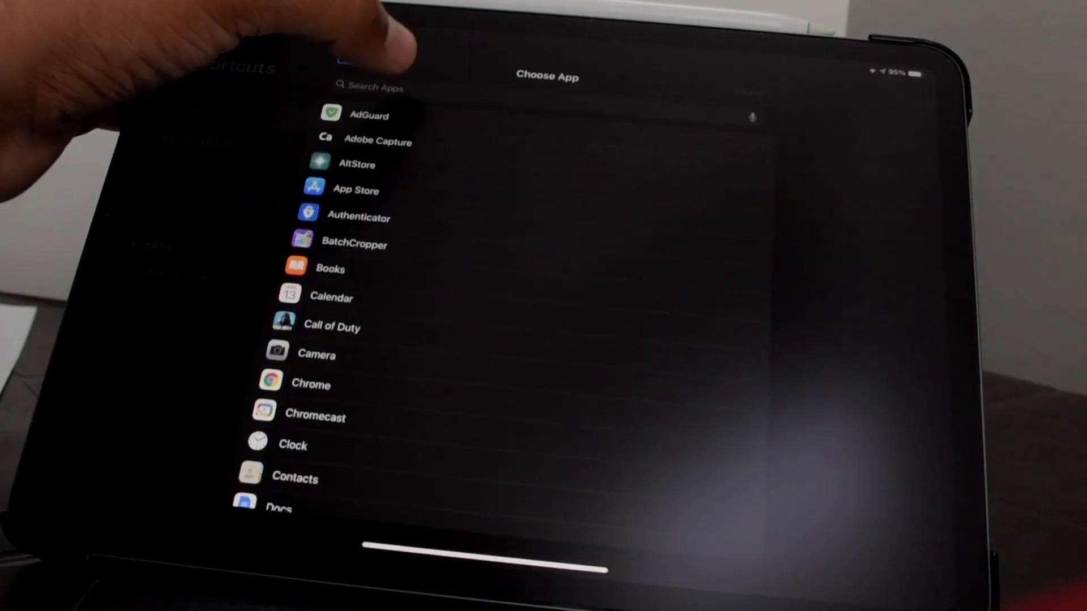
{"action": "type", "text": "Sett"}
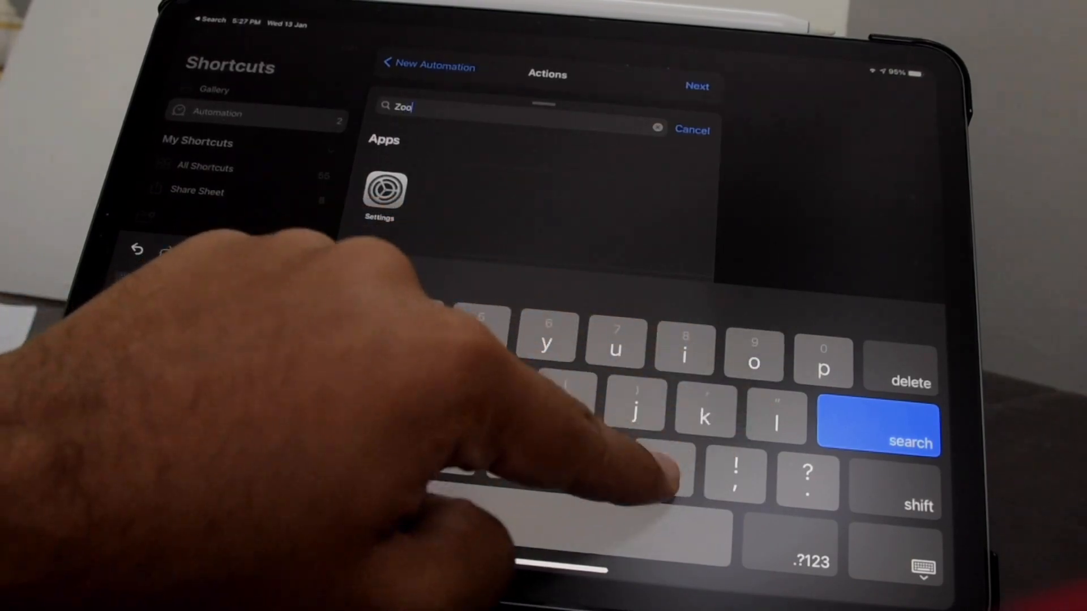
Open the Settings app's action list and scroll to its zoom actions.
{"action": "left_click", "coordinate": [381, 192]}
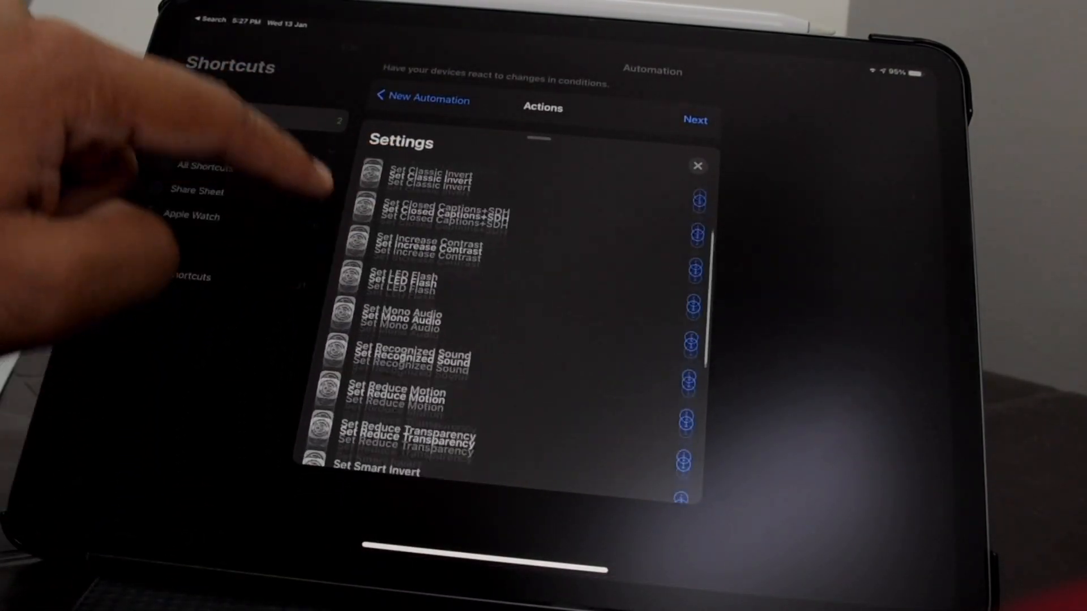
{"action": "scroll", "scroll_direction": "down", "scroll_amount": 3}
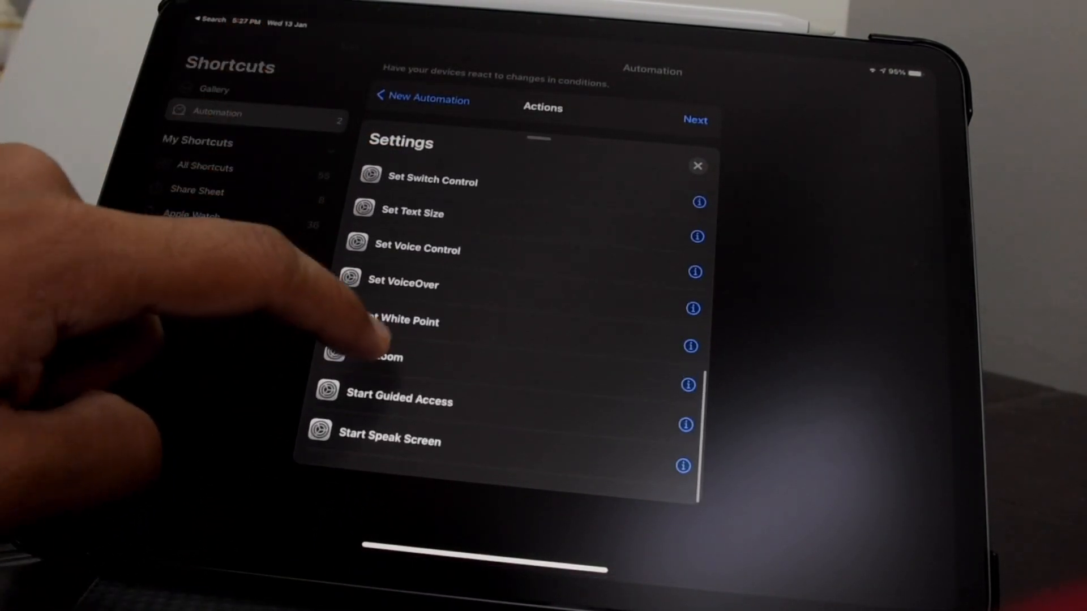